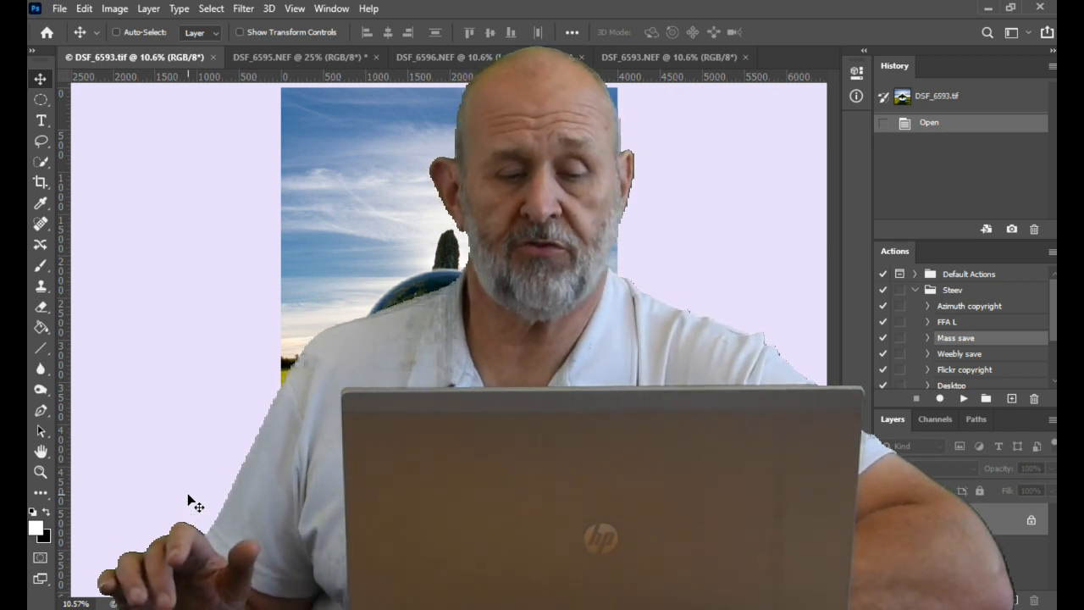
- Switch to the DSF_6595.NEF lens ball on tripod photo
{"action": "left_click", "coordinate": [296, 57]}
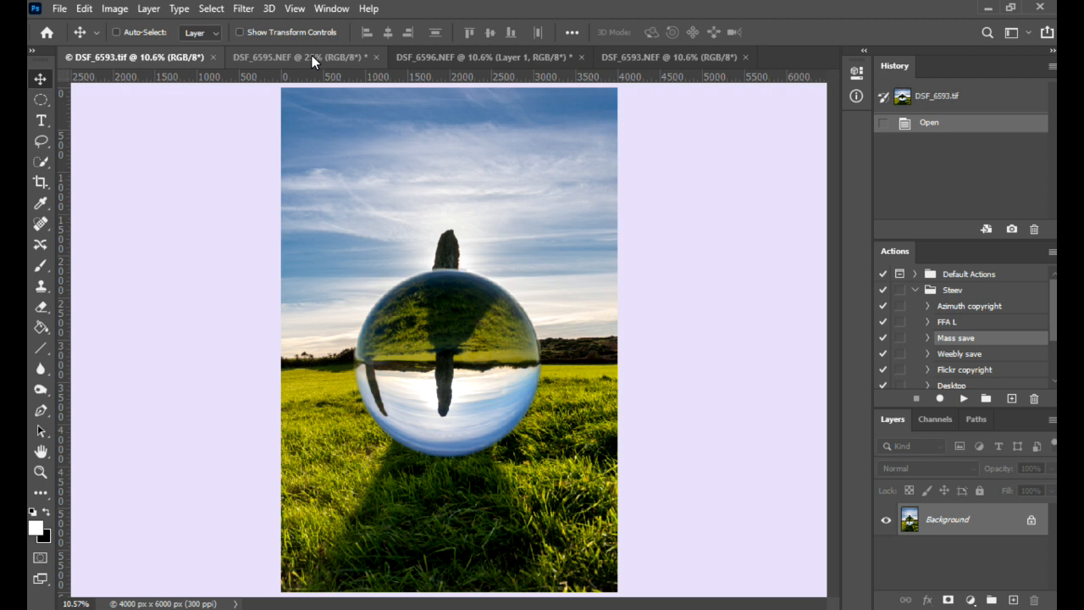
{"action": "left_click", "coordinate": [301, 57]}
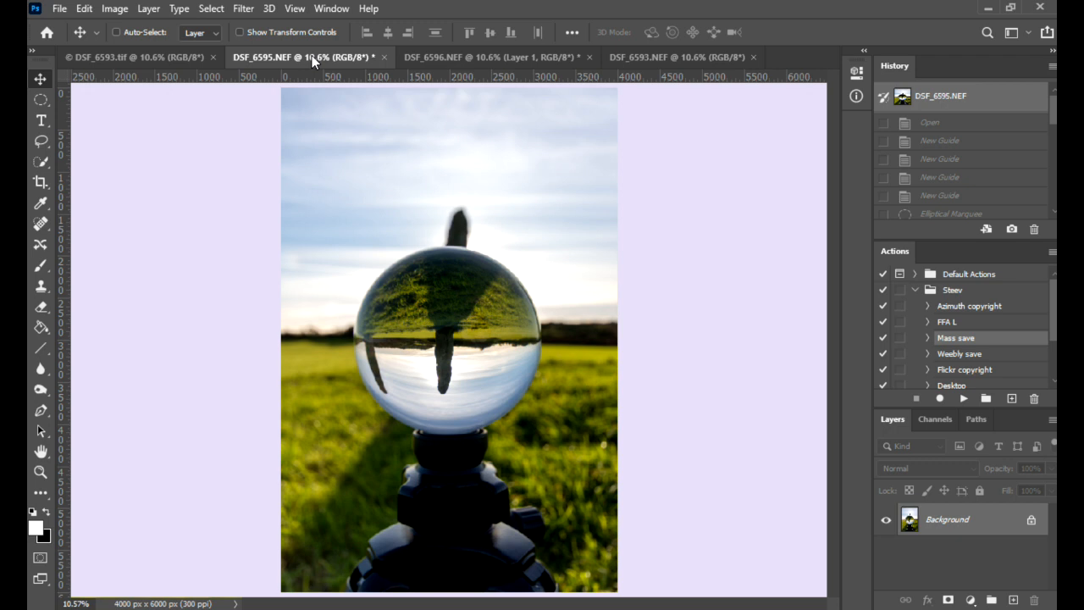
{"action": "mouse_move", "coordinate": [458, 57]}
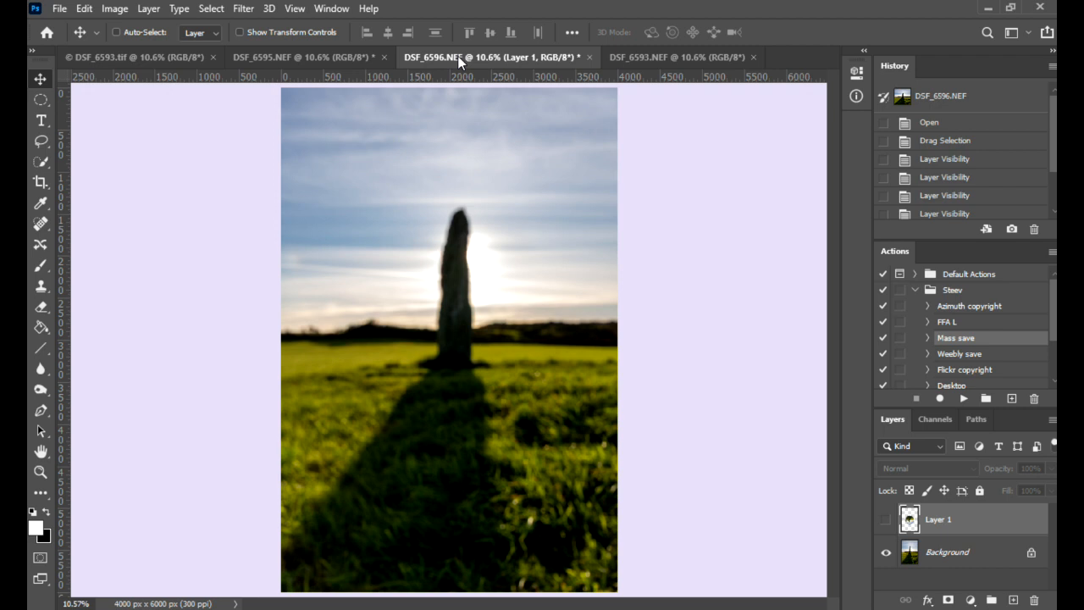
- Toggle Layer 1's visibility so the lens ball appears over the standing stone field
{"action": "left_click", "coordinate": [886, 519]}
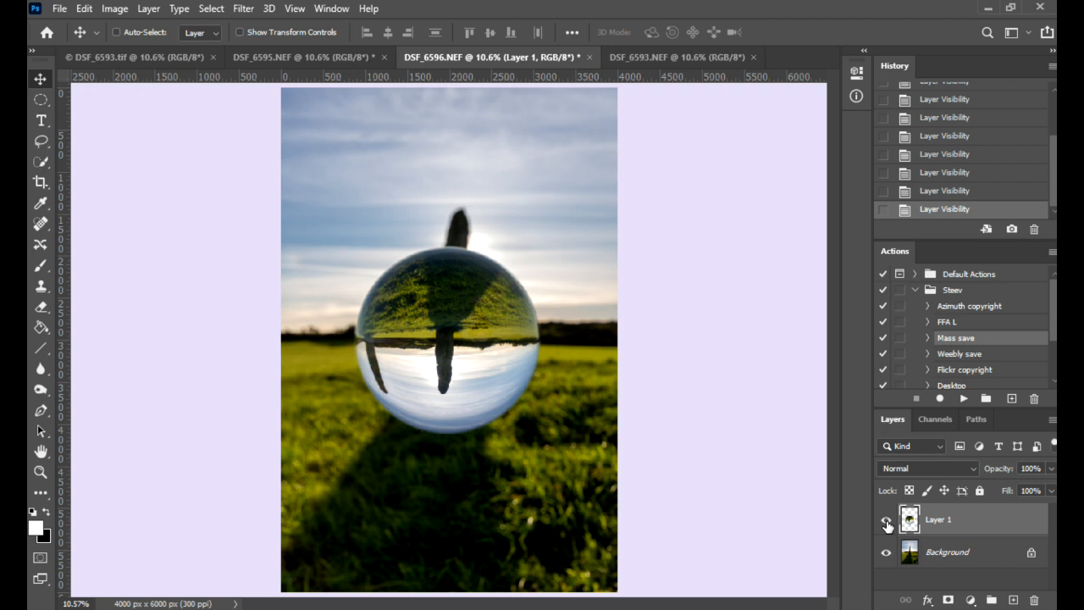
{"action": "left_click", "coordinate": [887, 519]}
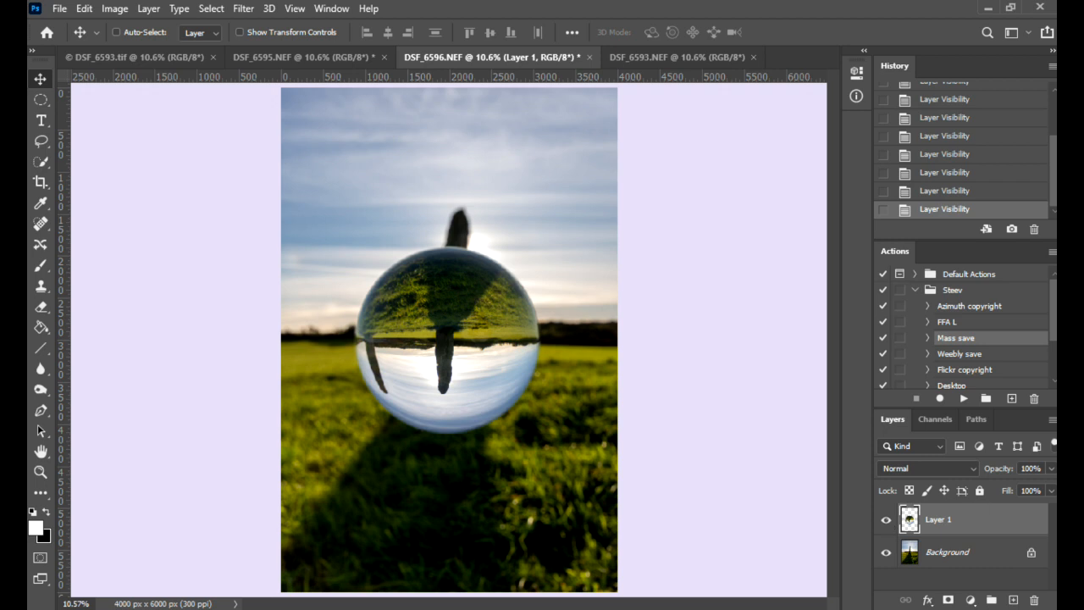
{"action": "mouse_move", "coordinate": [684, 57]}
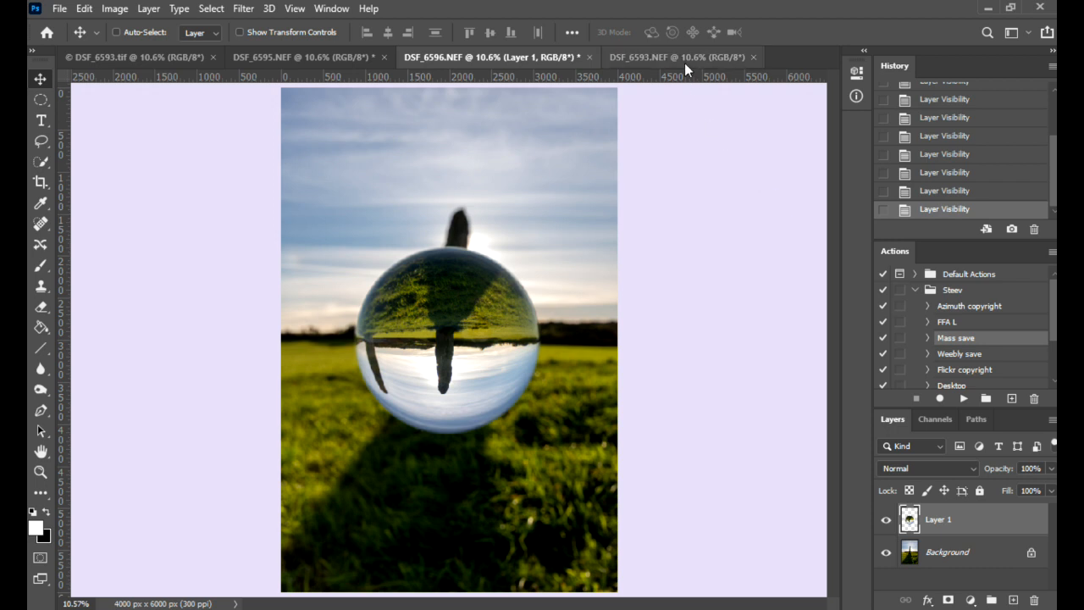
{"action": "left_click", "coordinate": [678, 56]}
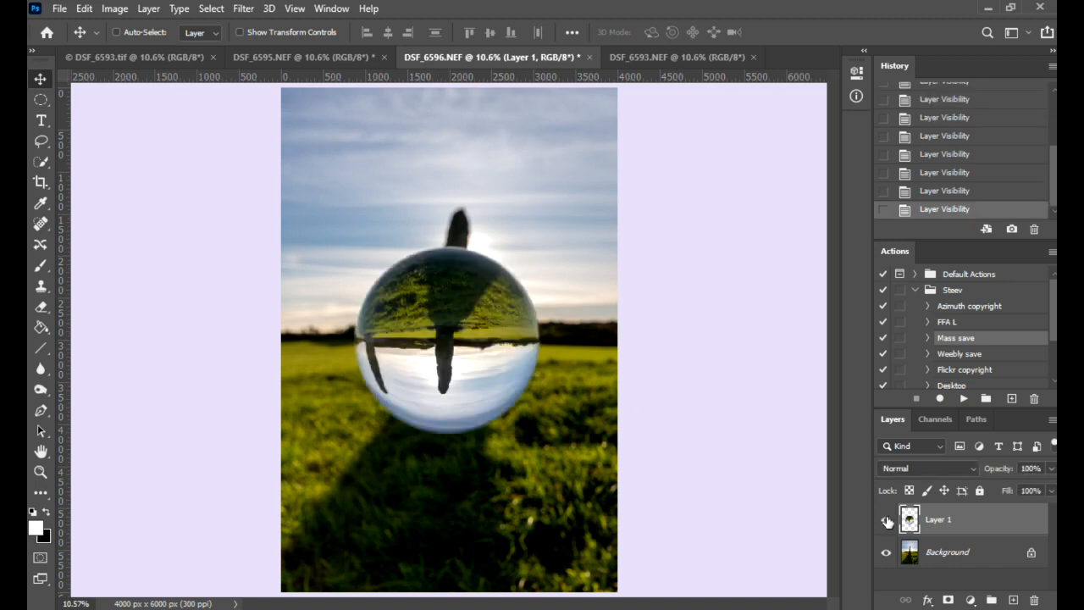
{"action": "left_click", "coordinate": [886, 519]}
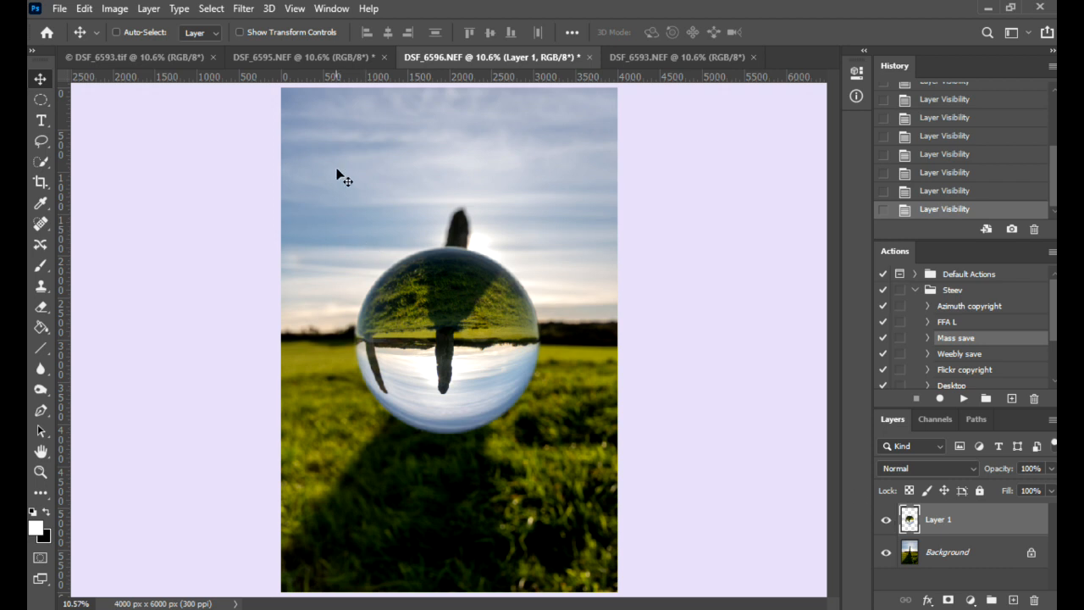
- Switch to the DSF_6595.NEF tab showing the crystal ball on its tripod
{"action": "left_click", "coordinate": [288, 57]}
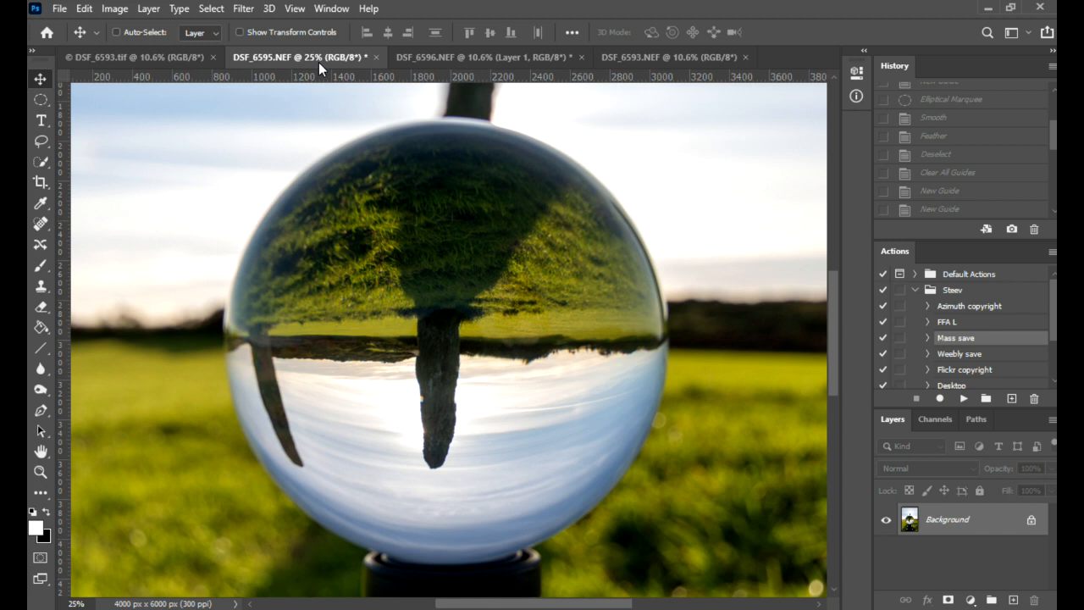
{"action": "mouse_move", "coordinate": [318, 71]}
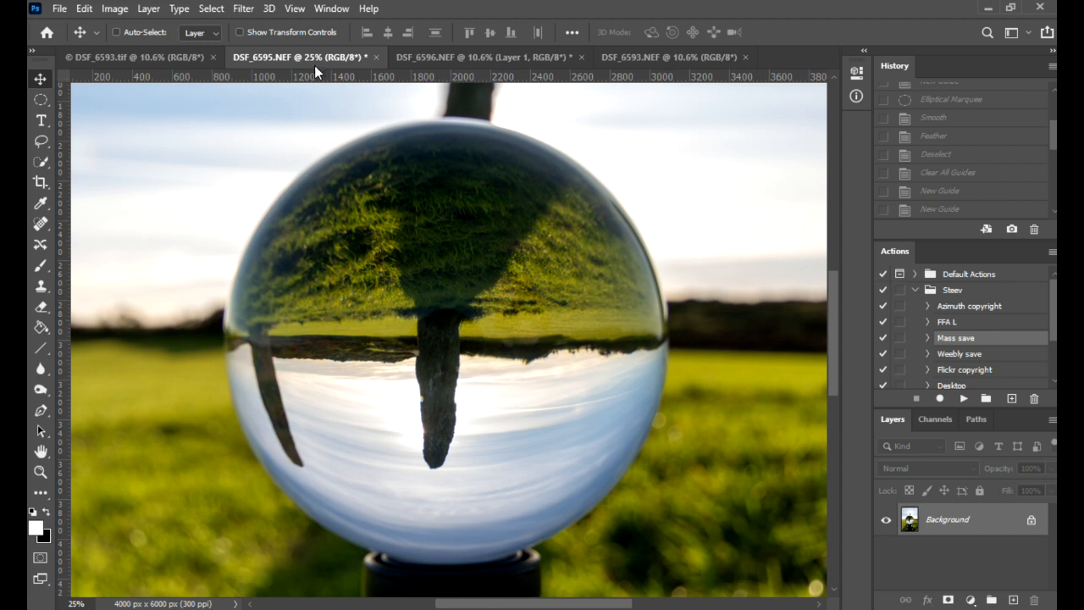
- Place ruler guides along the lens ball's top, left and right edges
{"action": "left_click_drag", "start_coordinate": [295, 76], "coordinate": [295, 95]}
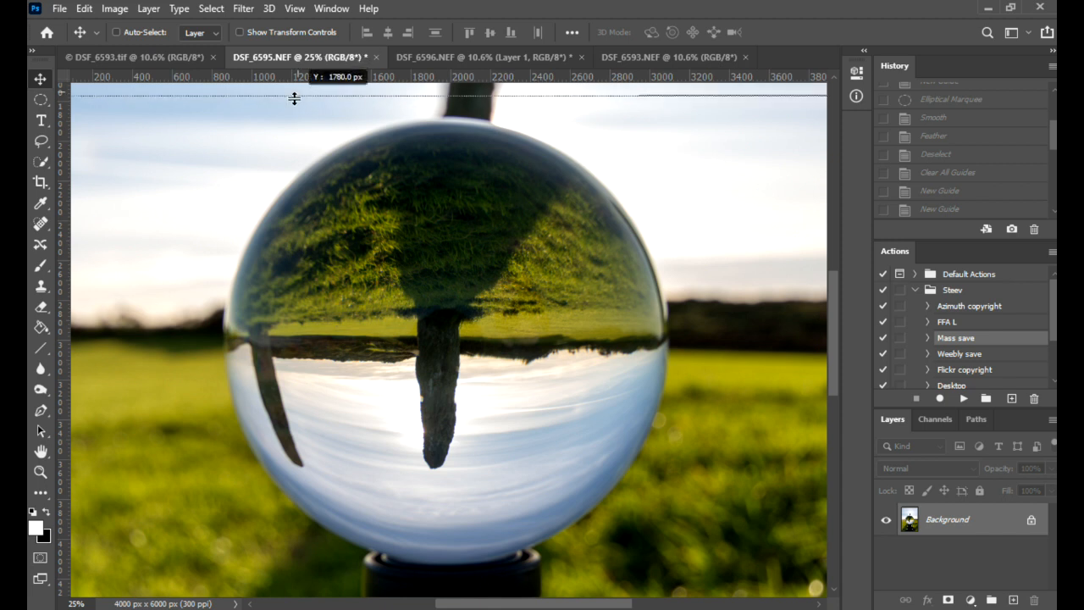
{"action": "left_click_drag", "start_coordinate": [294, 96], "coordinate": [285, 123]}
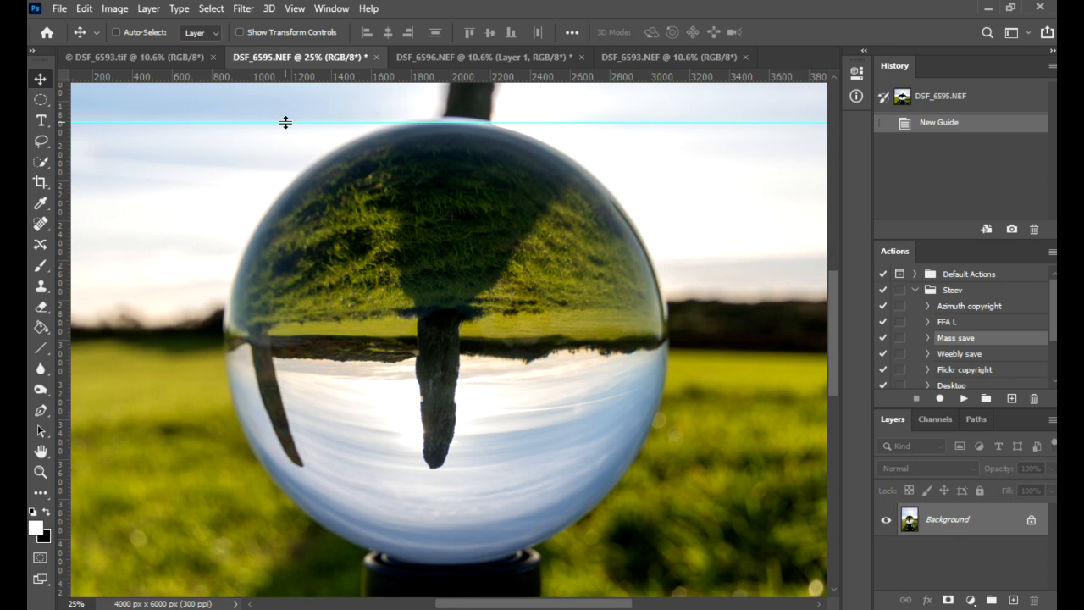
{"action": "mouse_move", "coordinate": [471, 140]}
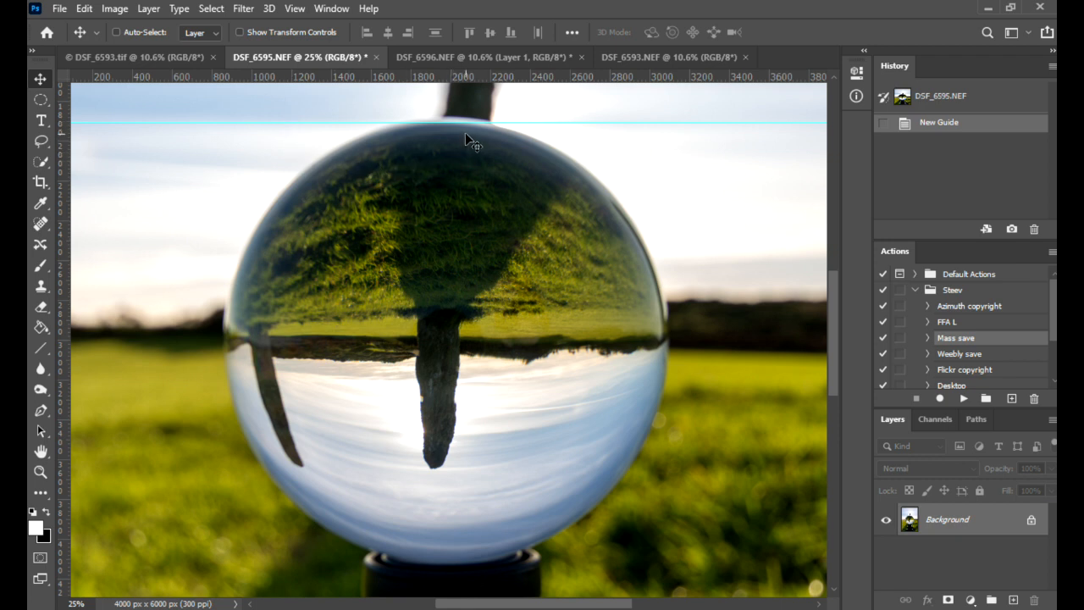
{"action": "mouse_move", "coordinate": [472, 138]}
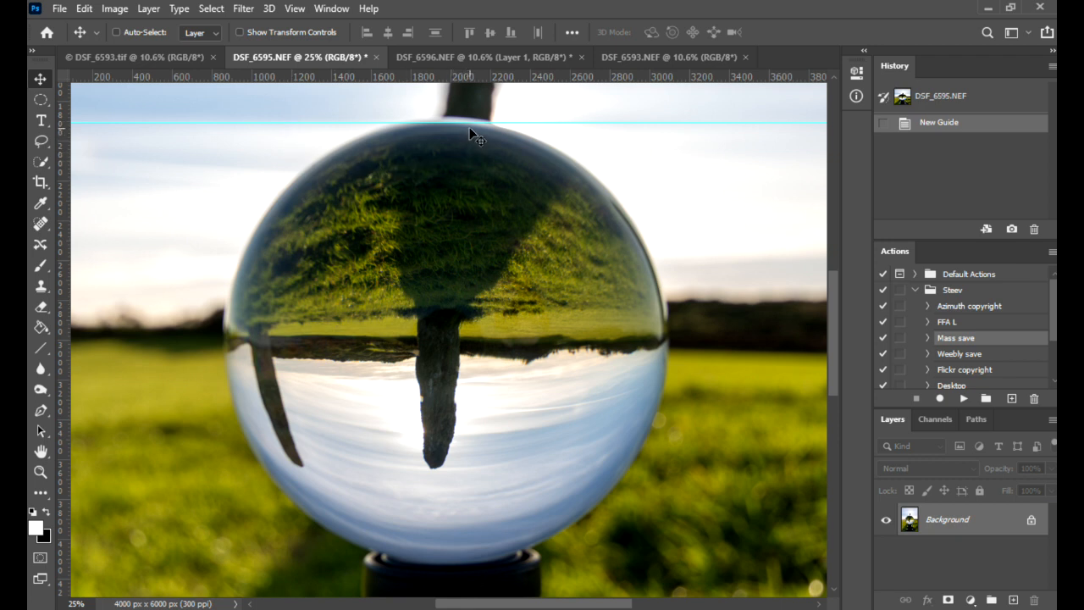
{"action": "mouse_move", "coordinate": [472, 133]}
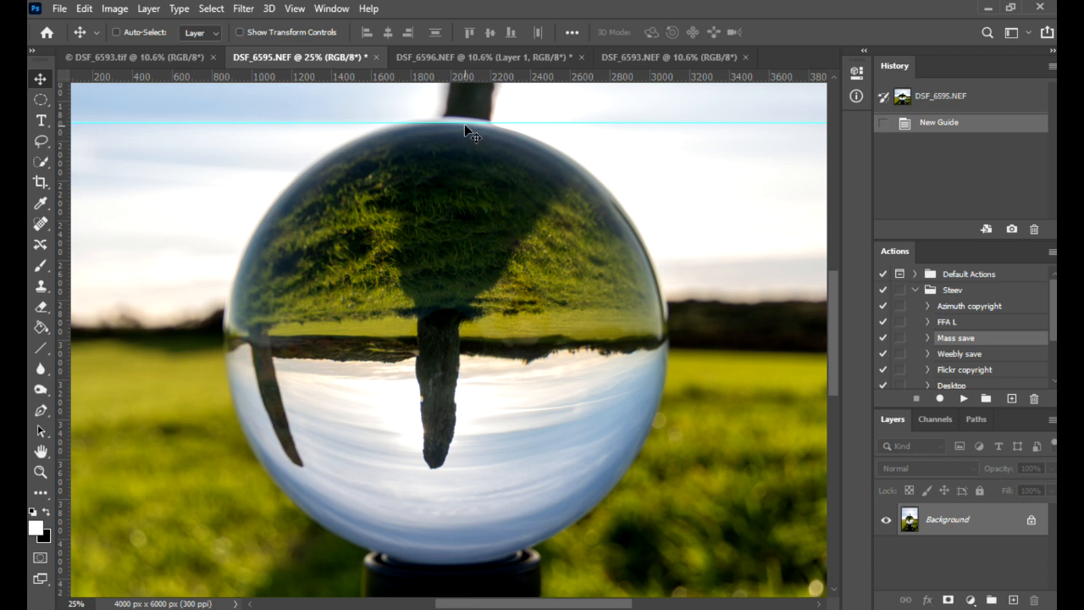
{"action": "mouse_move", "coordinate": [245, 79]}
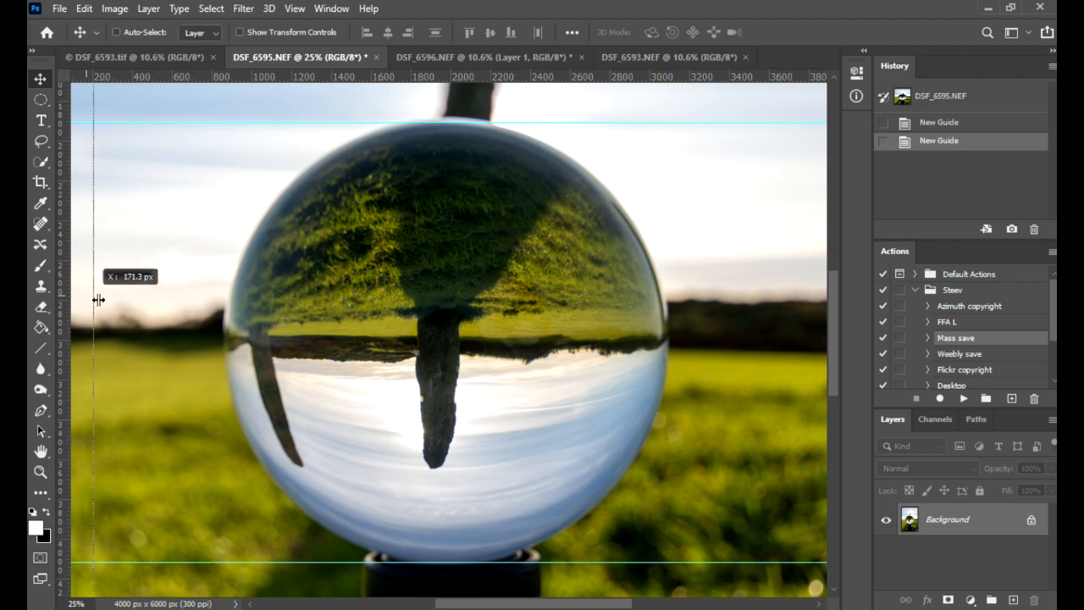
{"action": "left_click_drag", "start_coordinate": [93, 300], "coordinate": [224, 315]}
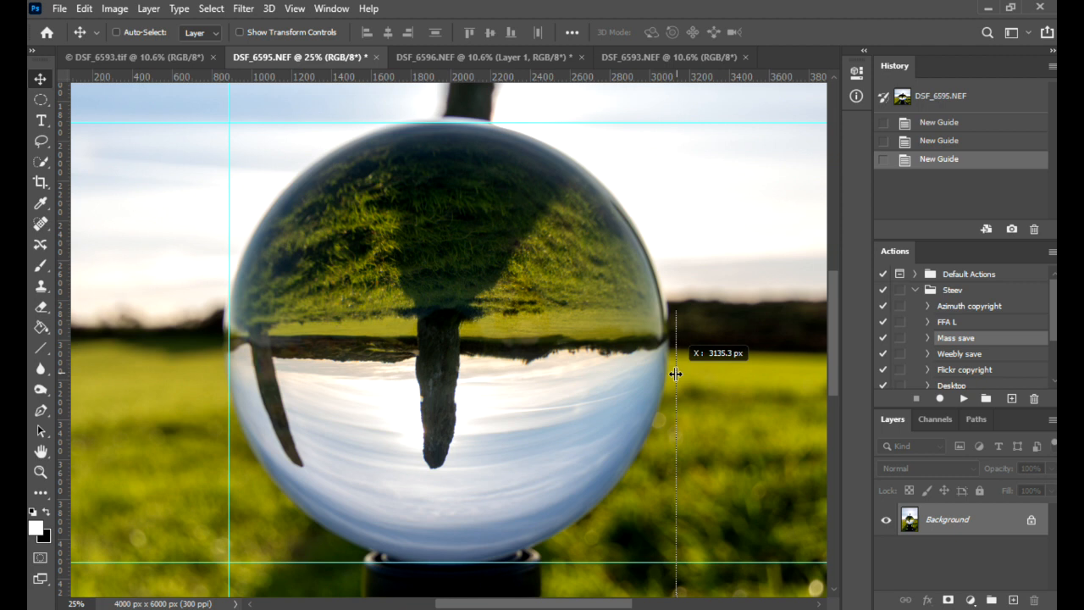
{"action": "left_click_drag", "start_coordinate": [676, 374], "coordinate": [661, 387]}
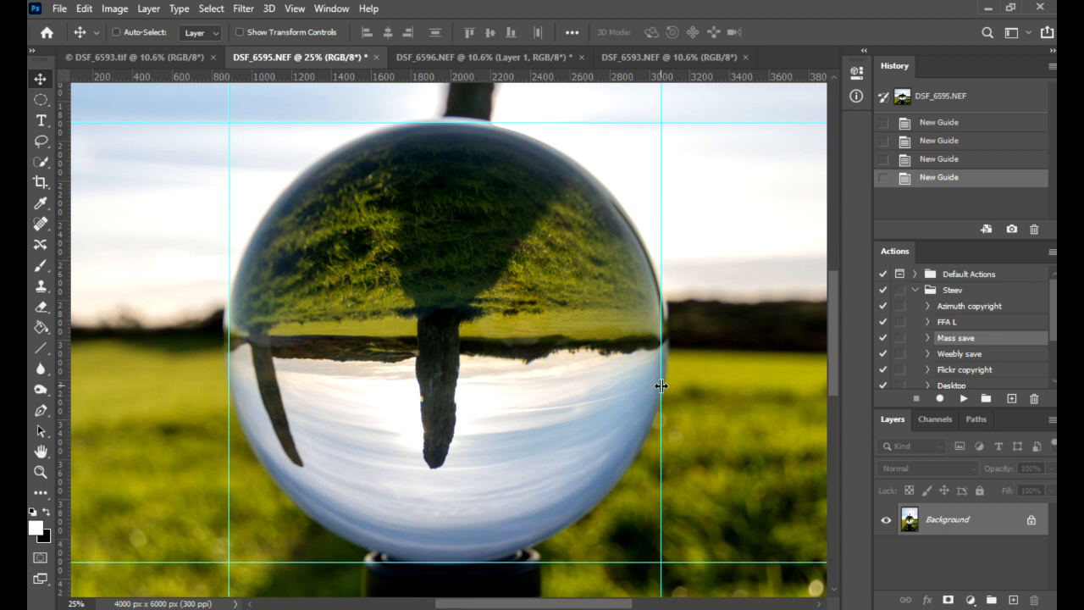
{"action": "mouse_move", "coordinate": [771, 398]}
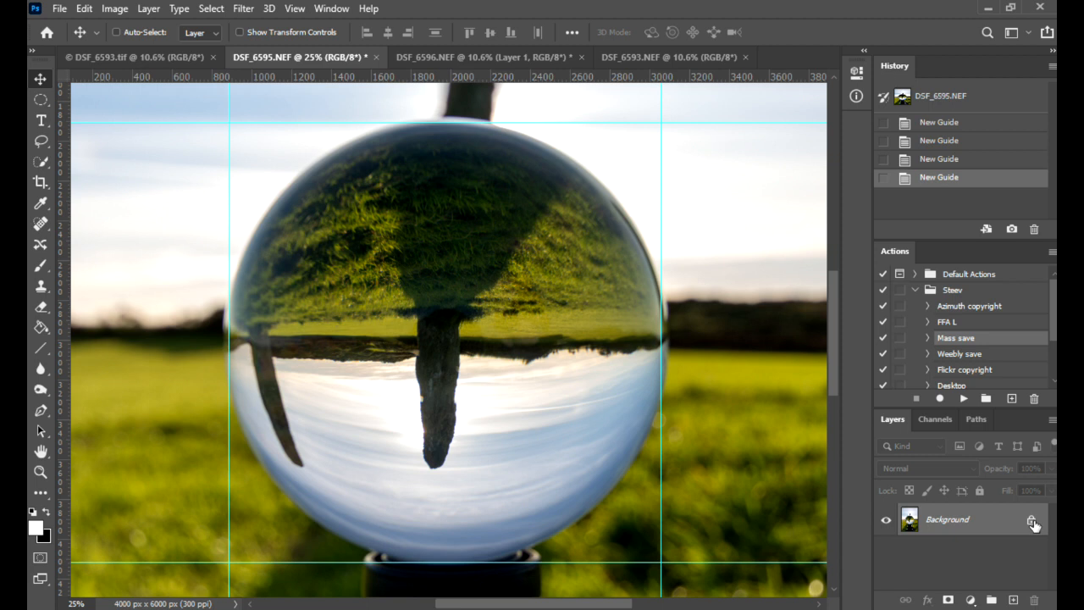
- Unlock the background as Layer 0 and draw an elliptical selection within the guides
{"action": "left_click", "coordinate": [1034, 520]}
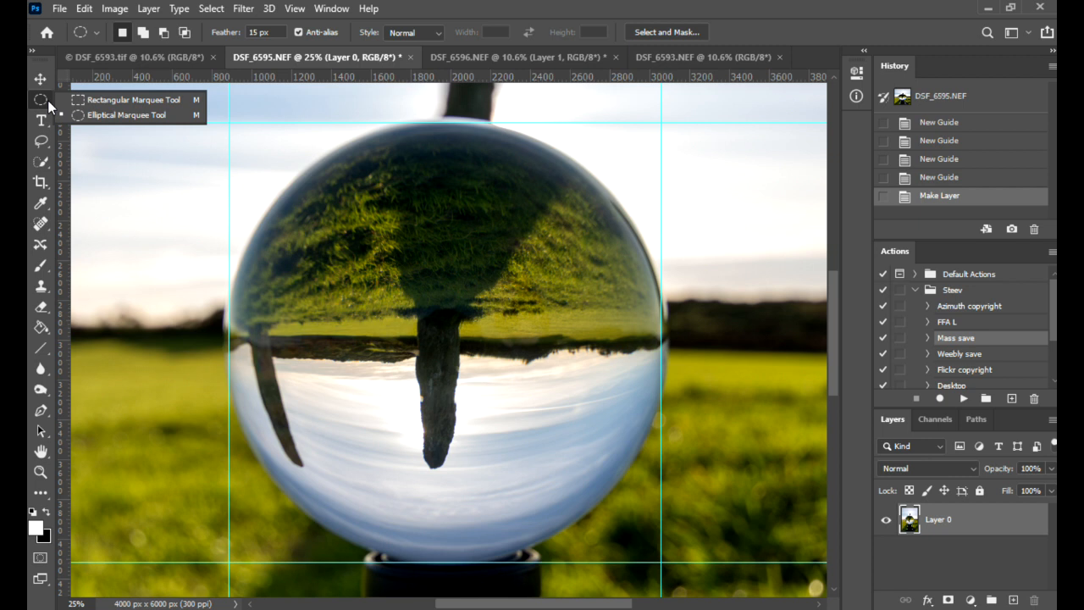
{"action": "mouse_move", "coordinate": [231, 126]}
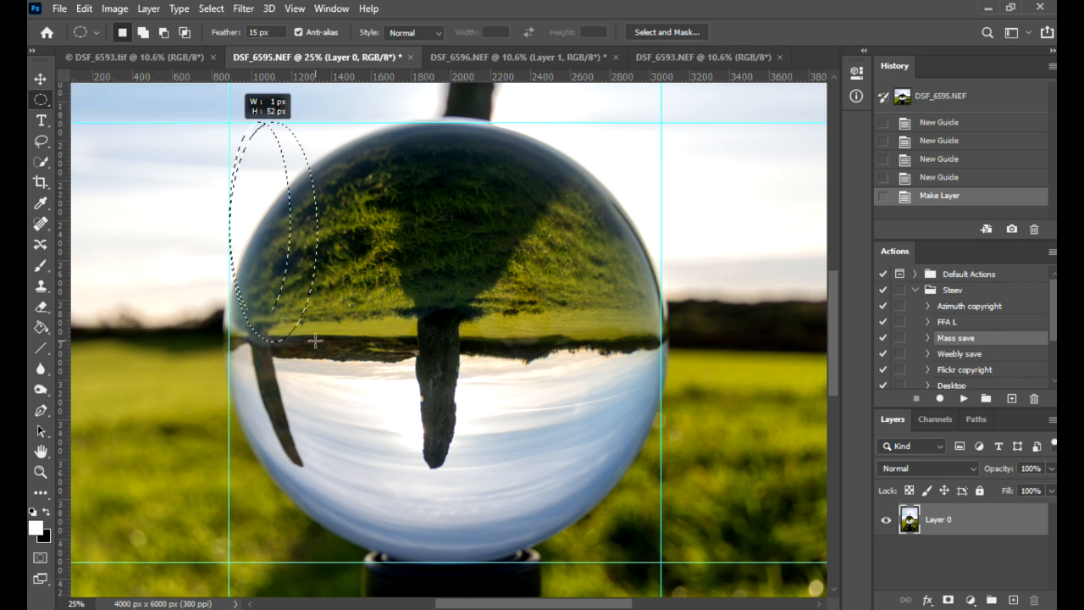
{"action": "left_click_drag", "start_coordinate": [315, 340], "coordinate": [584, 544]}
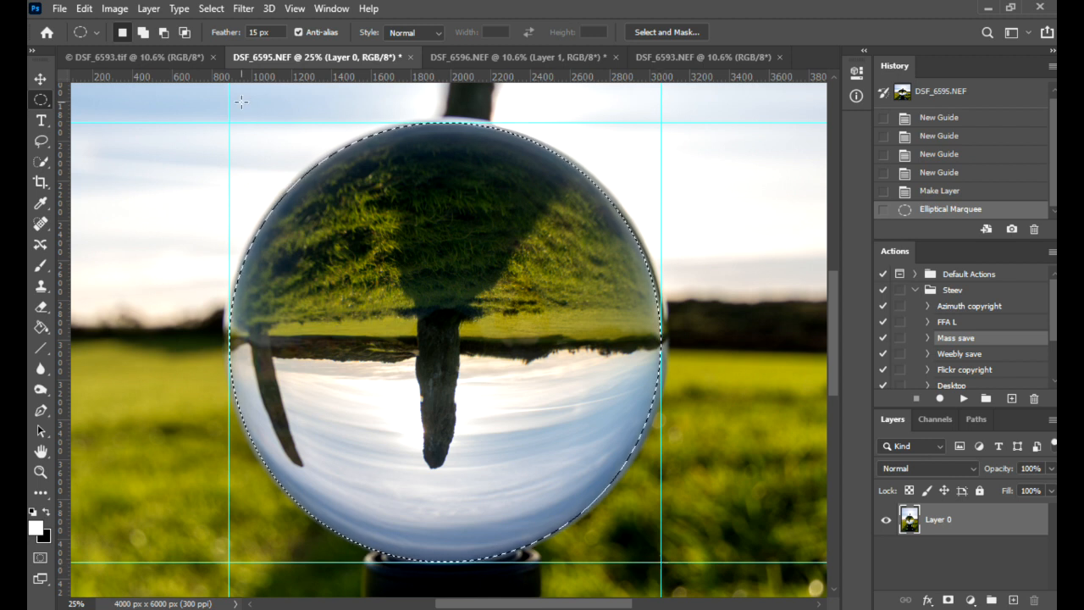
- Enter a 2-pixel radius in the Feather dialog for the ball selection
{"action": "left_click", "coordinate": [211, 8]}
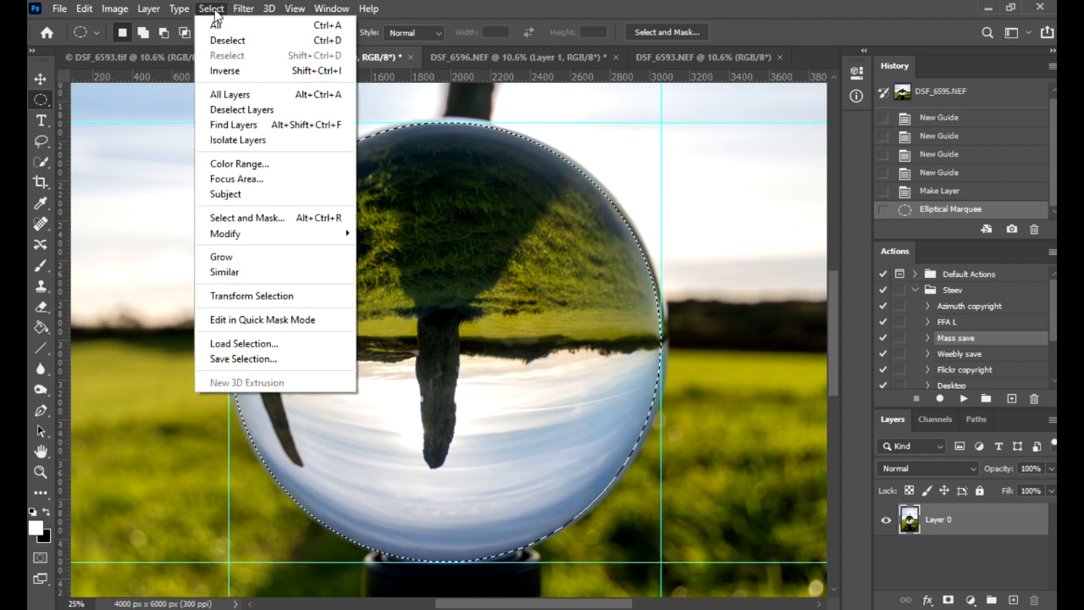
{"action": "mouse_move", "coordinate": [239, 164]}
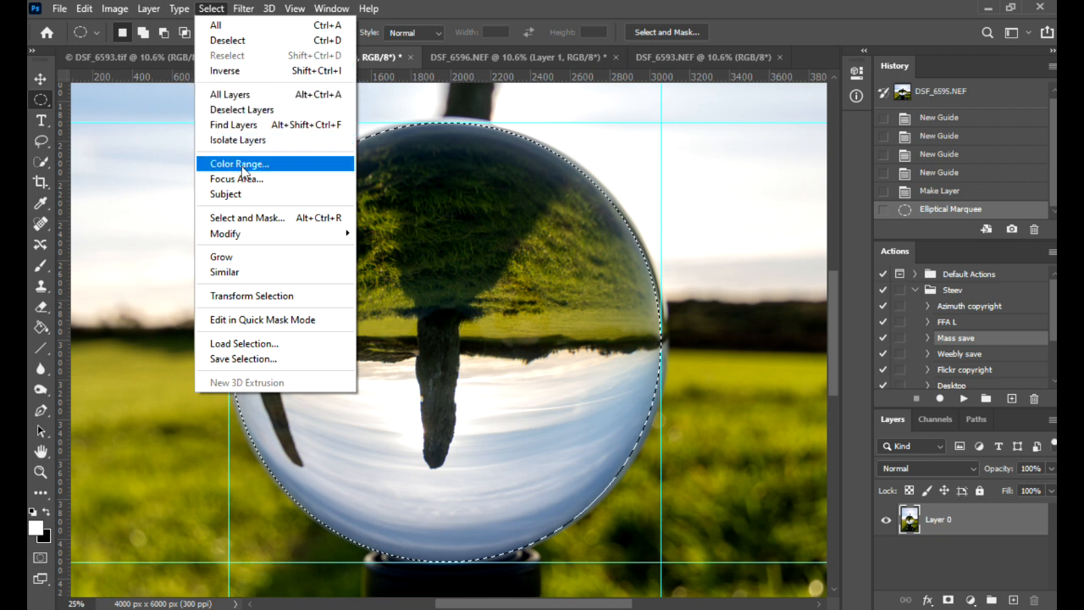
{"action": "mouse_move", "coordinate": [225, 233]}
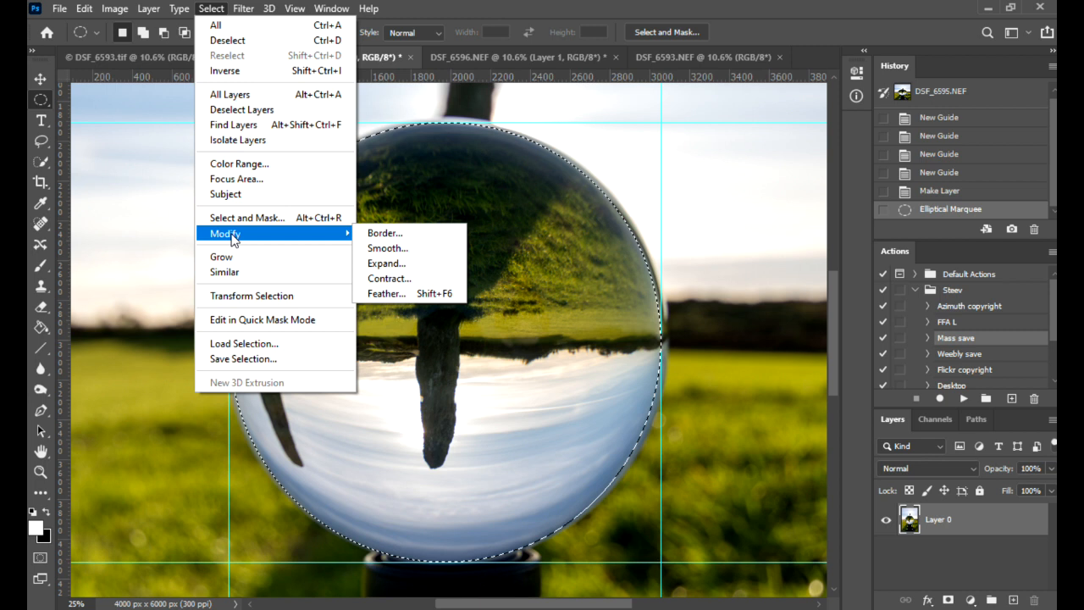
{"action": "mouse_move", "coordinate": [386, 293]}
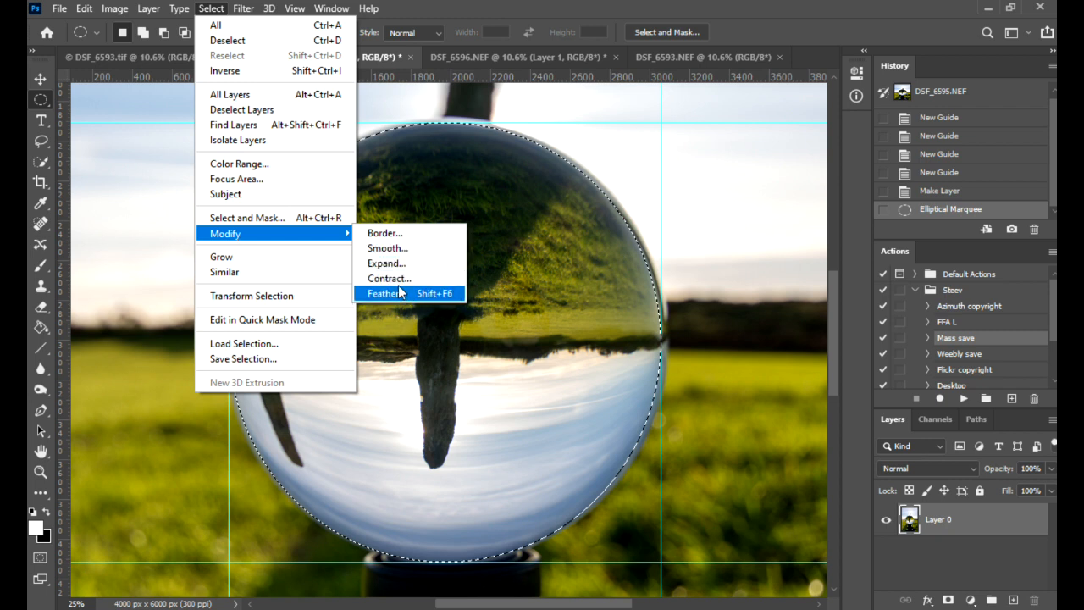
{"action": "left_click", "coordinate": [383, 293]}
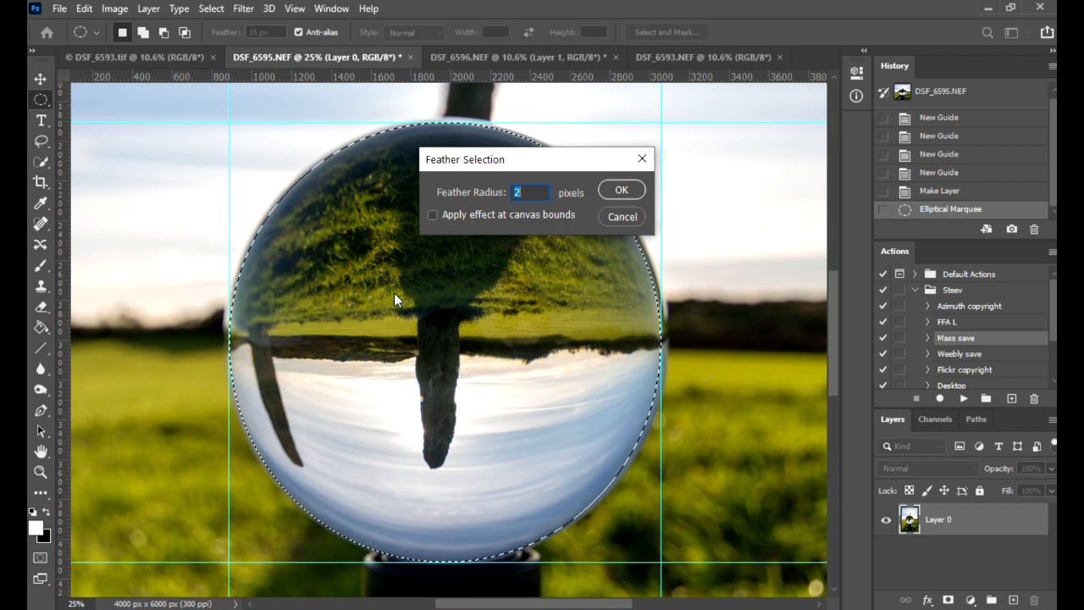
{"action": "left_click", "coordinate": [621, 188]}
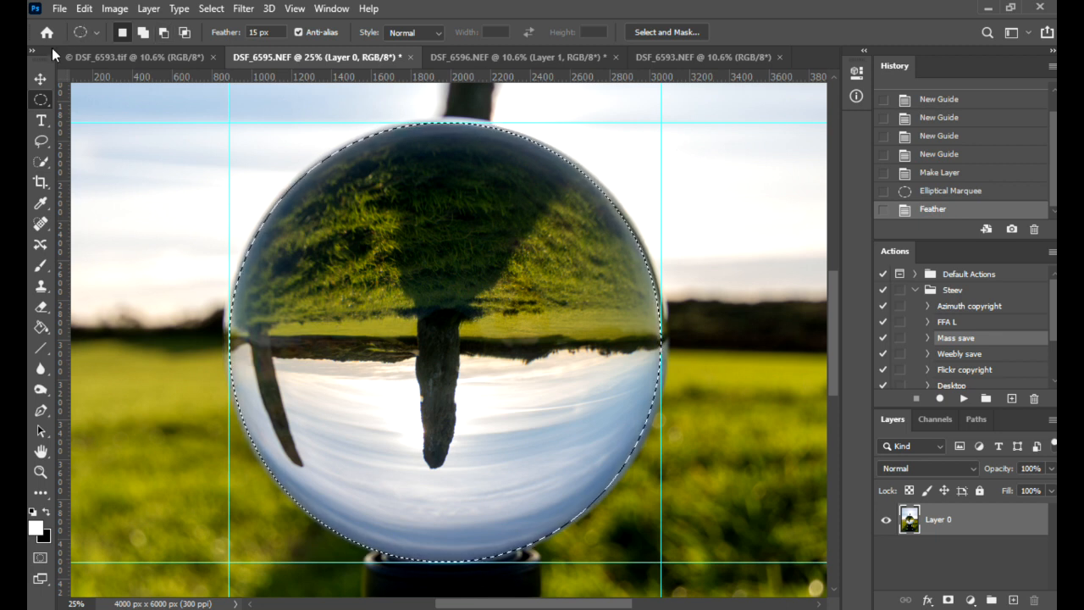
- Drag the feathered ball with the Move tool onto the DSF_6593.NEF standing-stone photo
{"action": "left_click", "coordinate": [41, 79]}
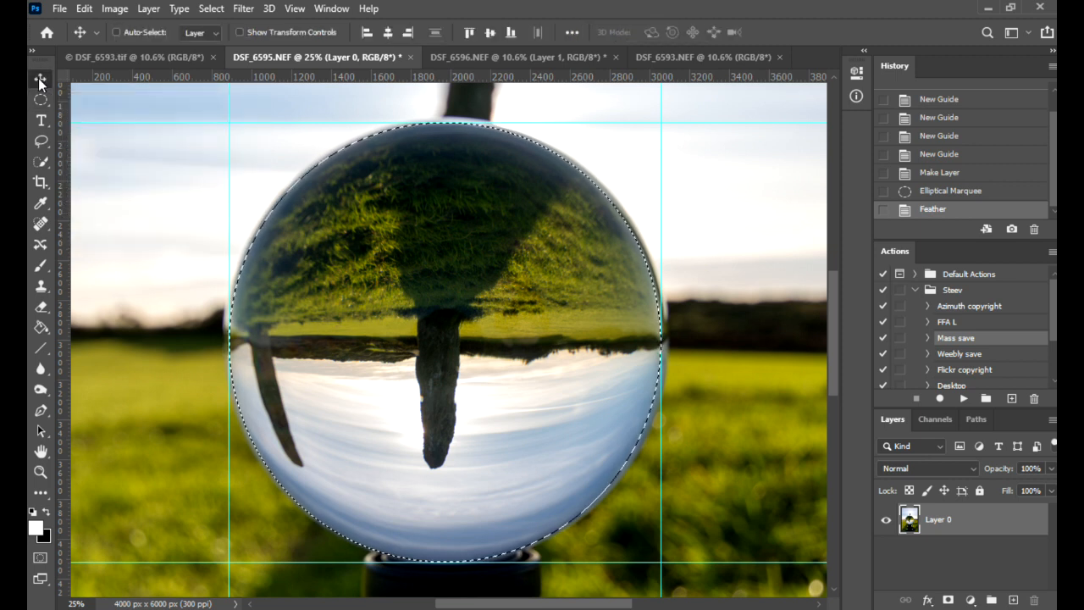
{"action": "mouse_move", "coordinate": [458, 337]}
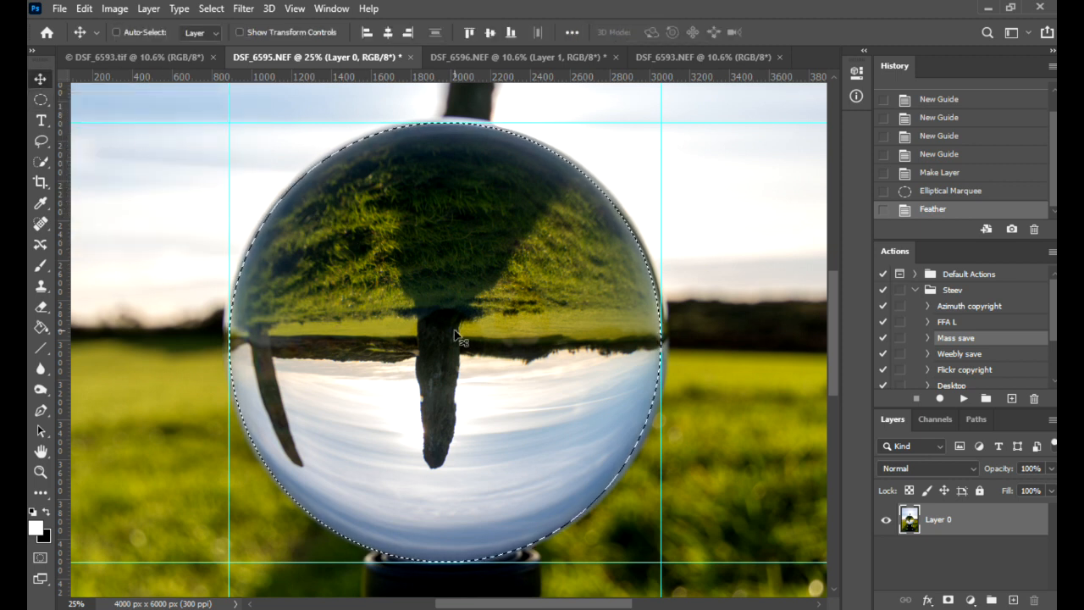
{"action": "mouse_move", "coordinate": [499, 415]}
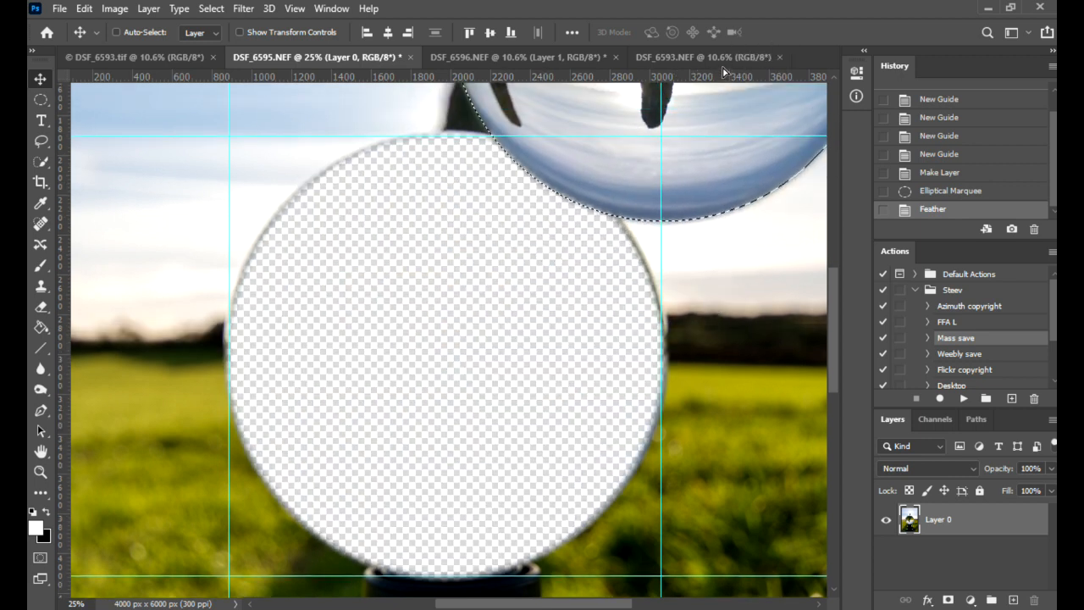
{"action": "left_click", "coordinate": [703, 56]}
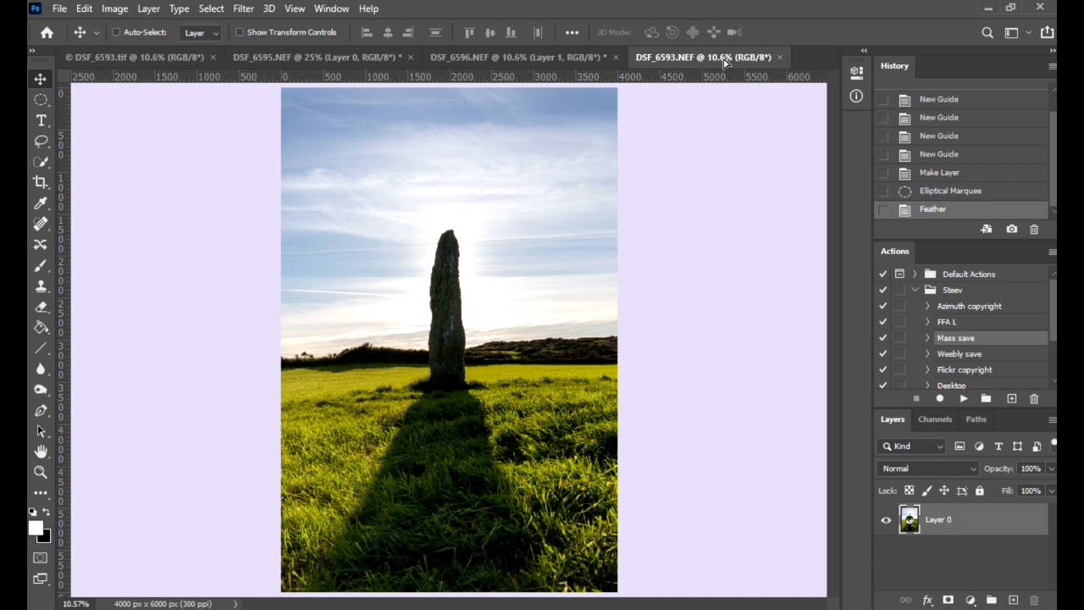
{"action": "mouse_move", "coordinate": [461, 315]}
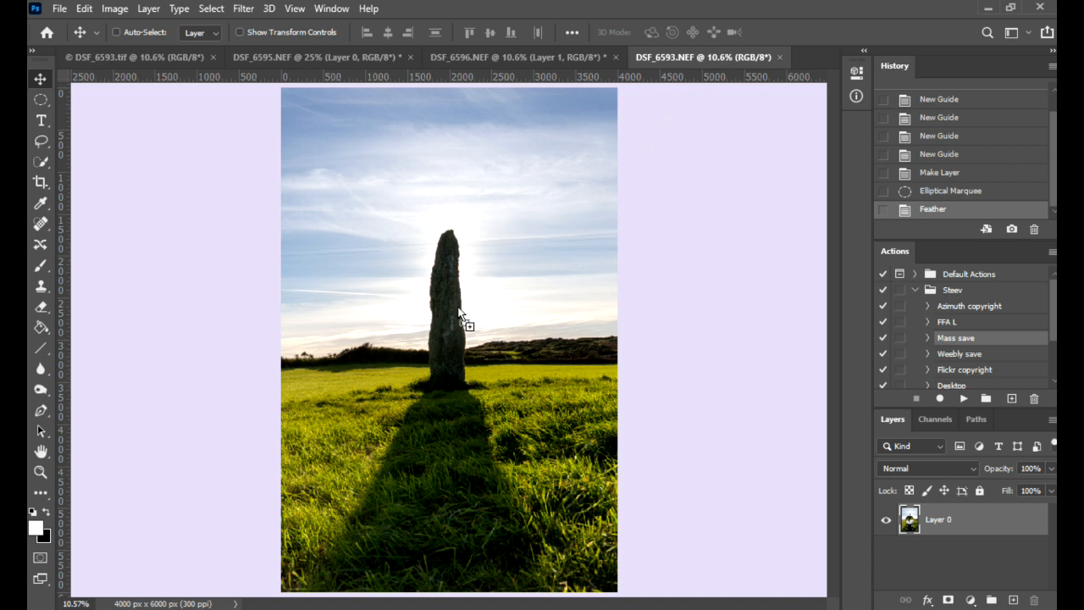
{"action": "mouse_move", "coordinate": [446, 337]}
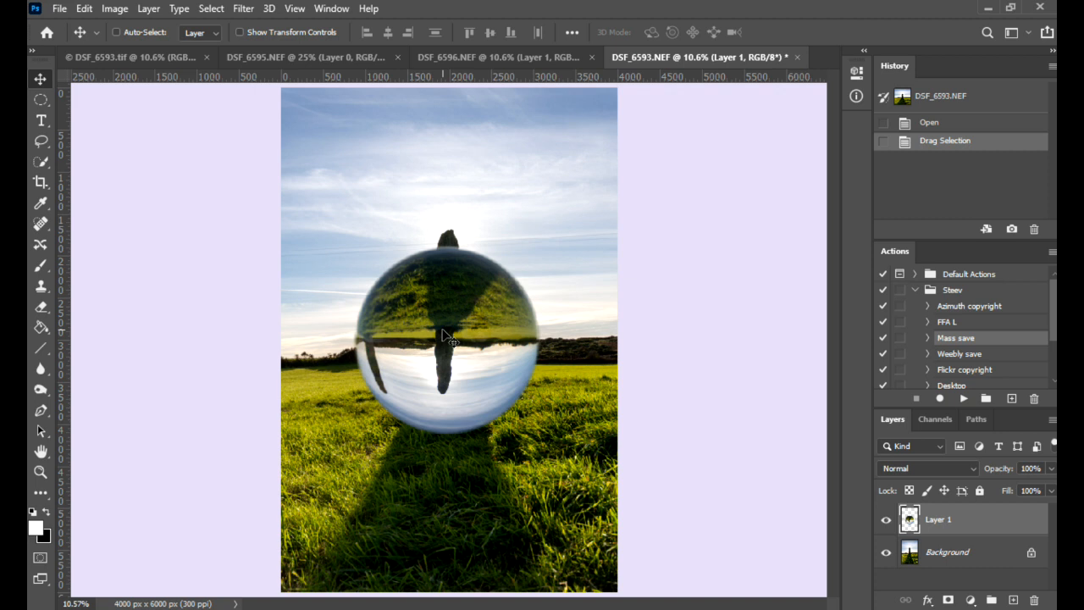
{"action": "mouse_move", "coordinate": [972, 525]}
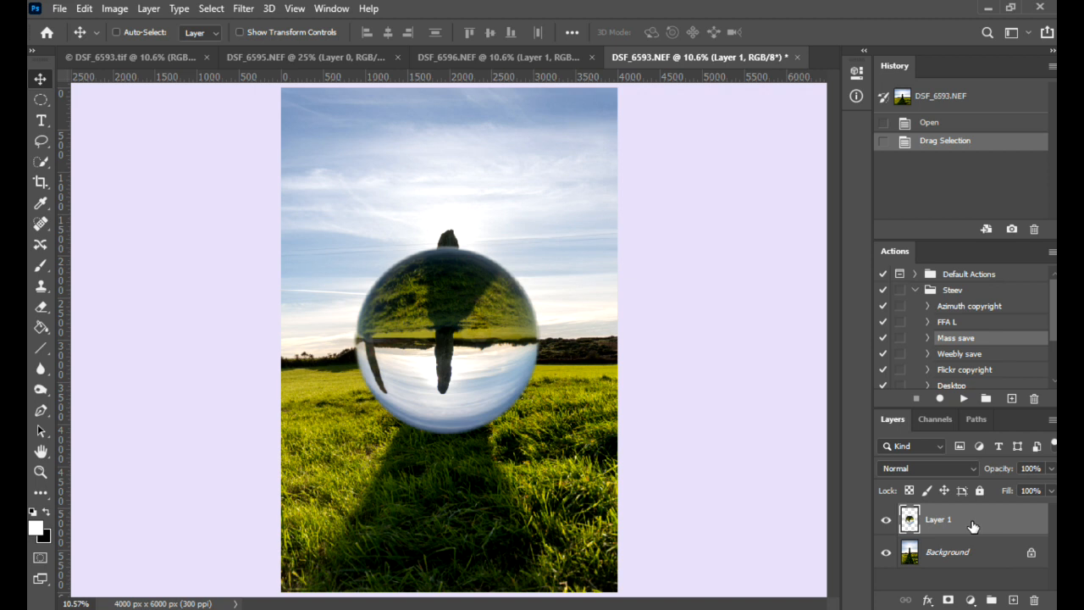
{"action": "mouse_move", "coordinate": [466, 322]}
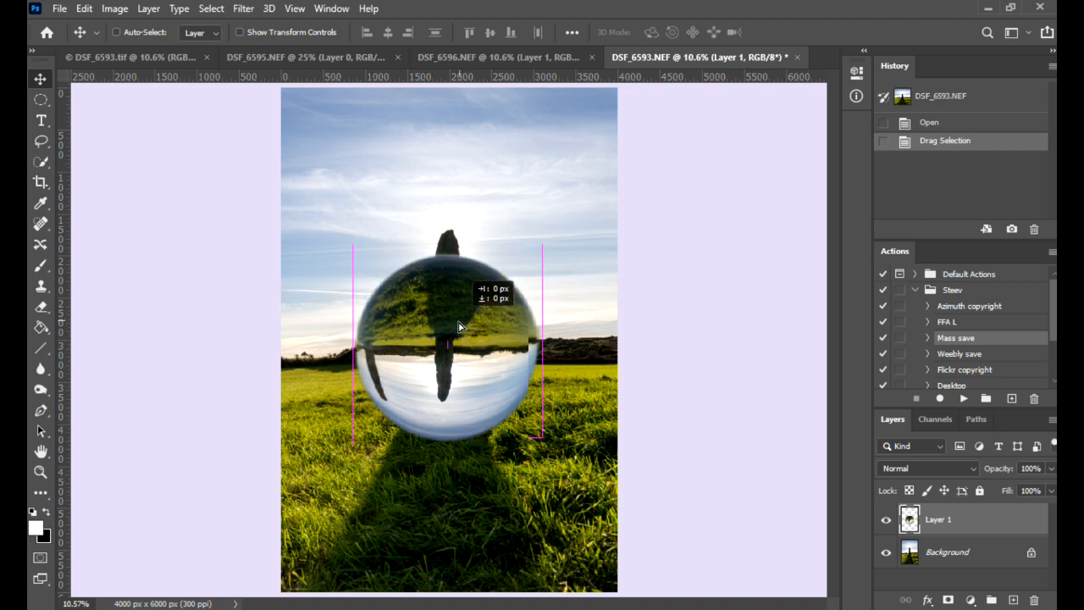
- Nudge Layer 1 down to align the horizons, then view the DSF_6593.tif composite
{"action": "left_click_drag", "start_coordinate": [457, 321], "coordinate": [457, 339]}
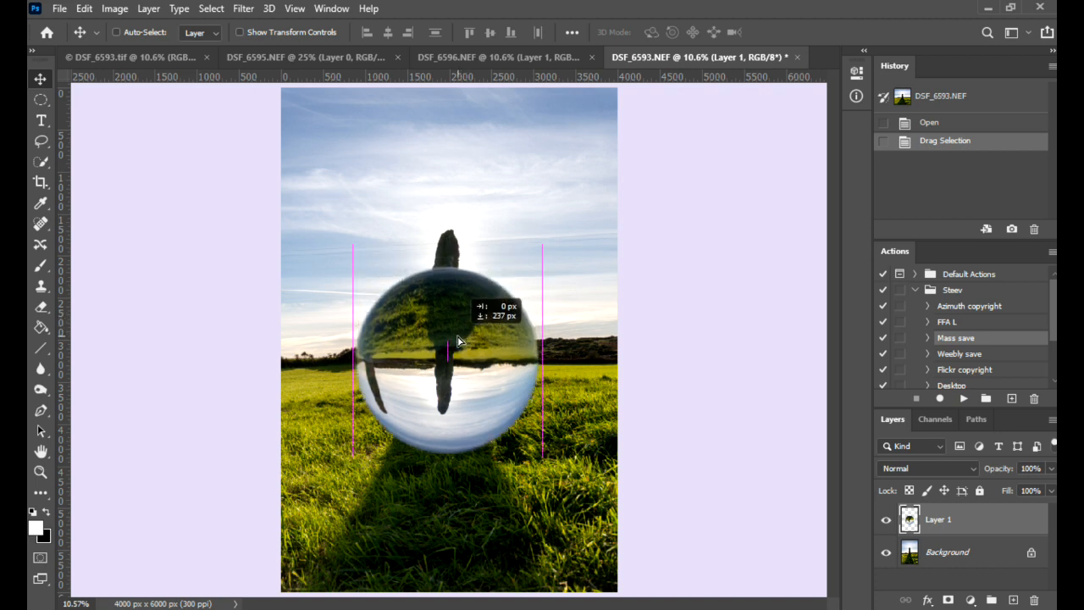
{"action": "left_click_drag", "start_coordinate": [458, 342], "coordinate": [460, 345]}
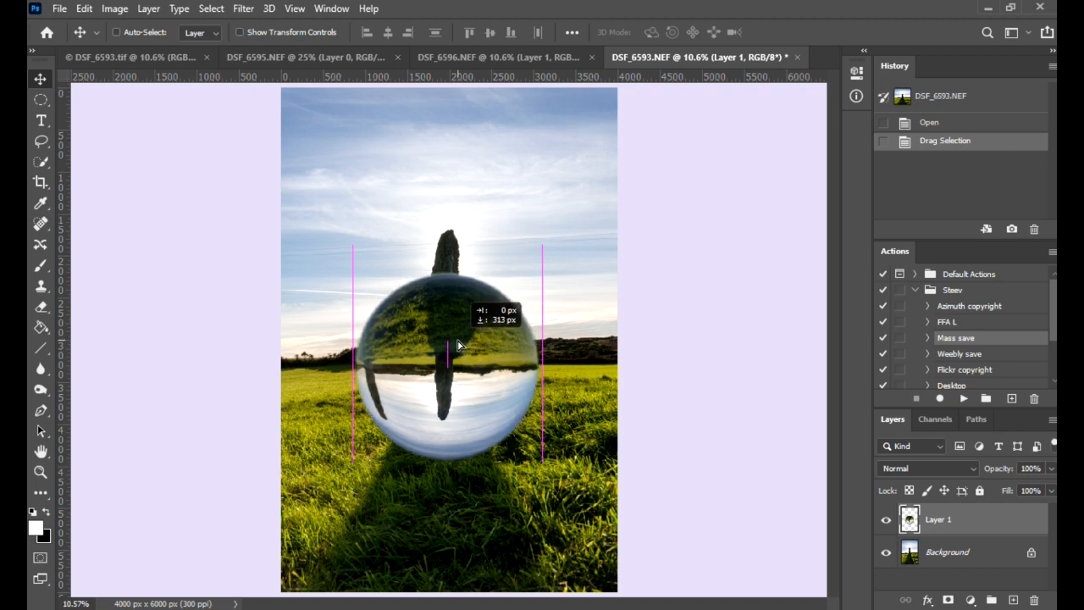
{"action": "left_click_drag", "start_coordinate": [457, 345], "coordinate": [457, 339]}
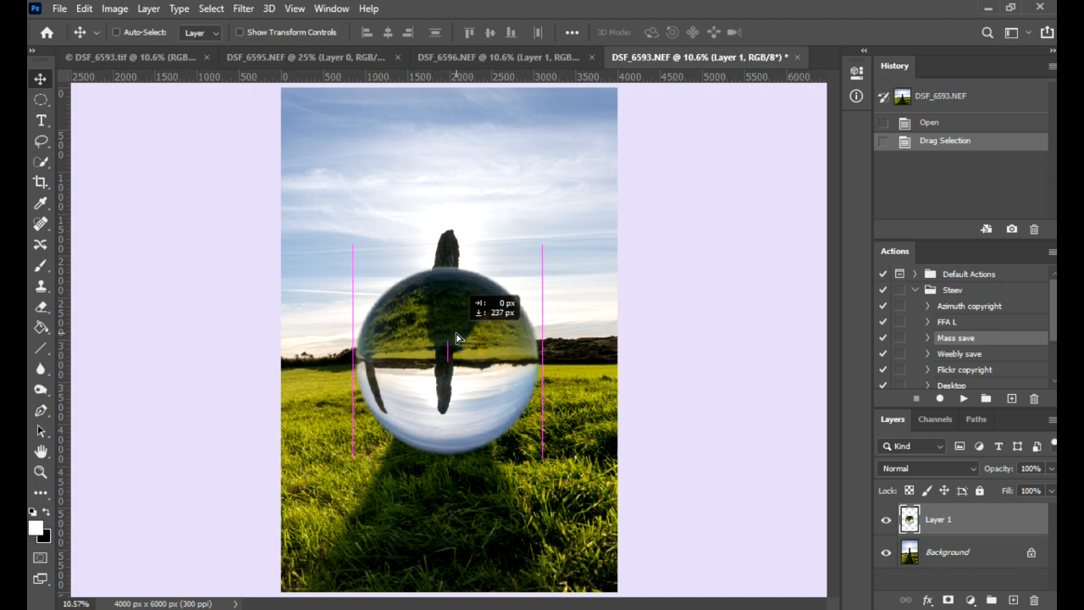
{"action": "left_click_drag", "start_coordinate": [457, 339], "coordinate": [457, 345]}
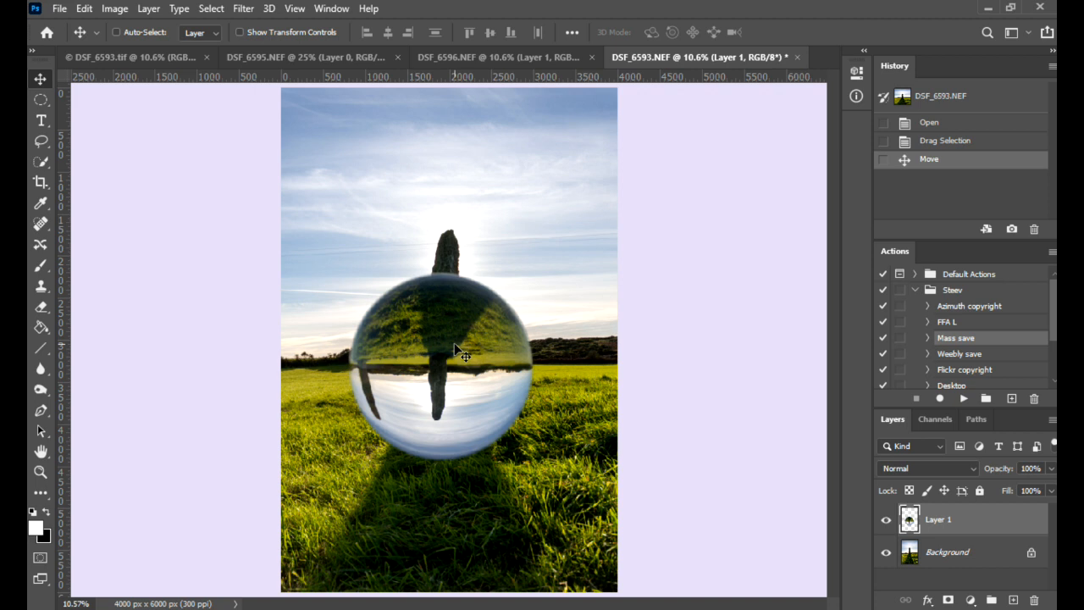
{"action": "mouse_move", "coordinate": [131, 63]}
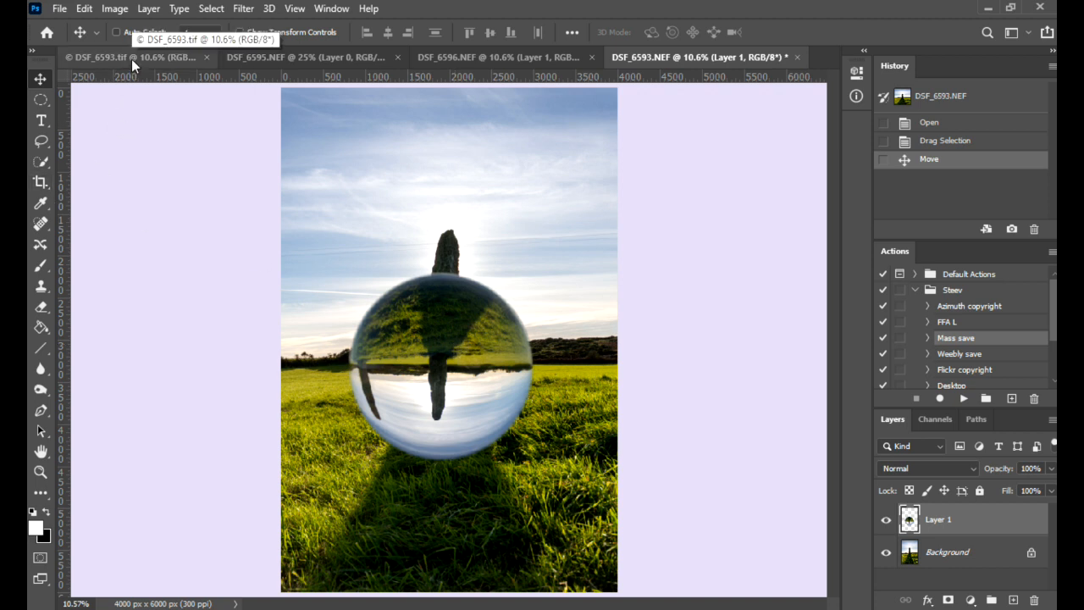
{"action": "left_click", "coordinate": [136, 57]}
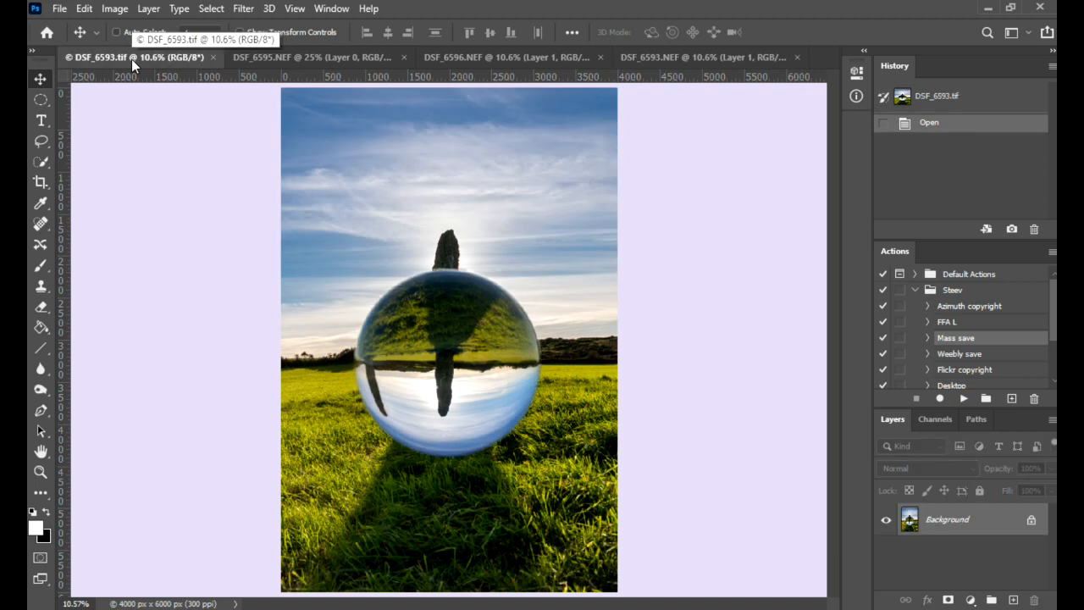